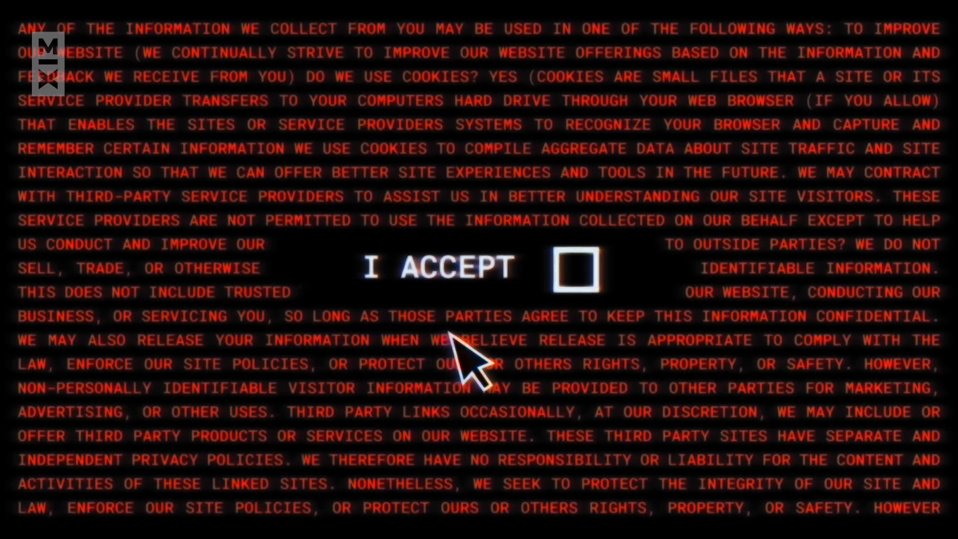
left_click(574, 268)
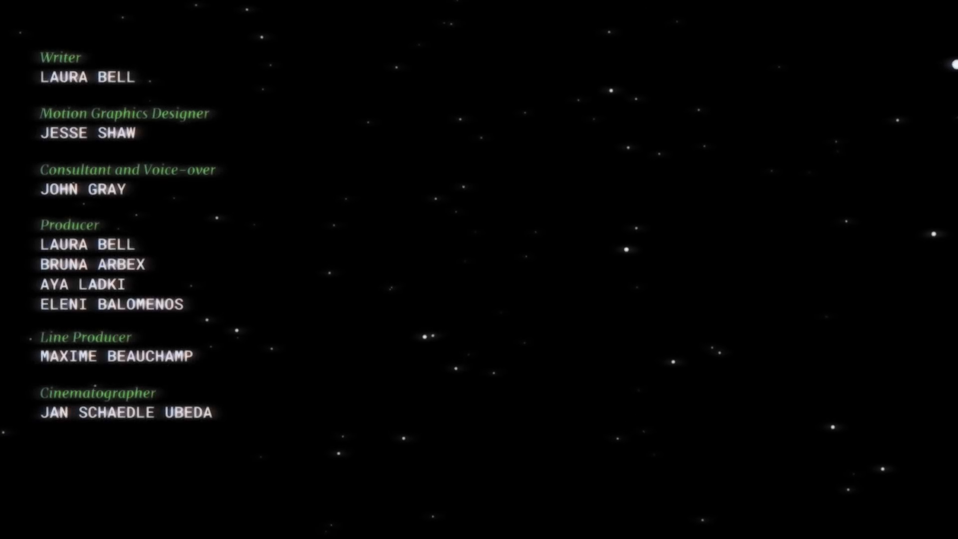